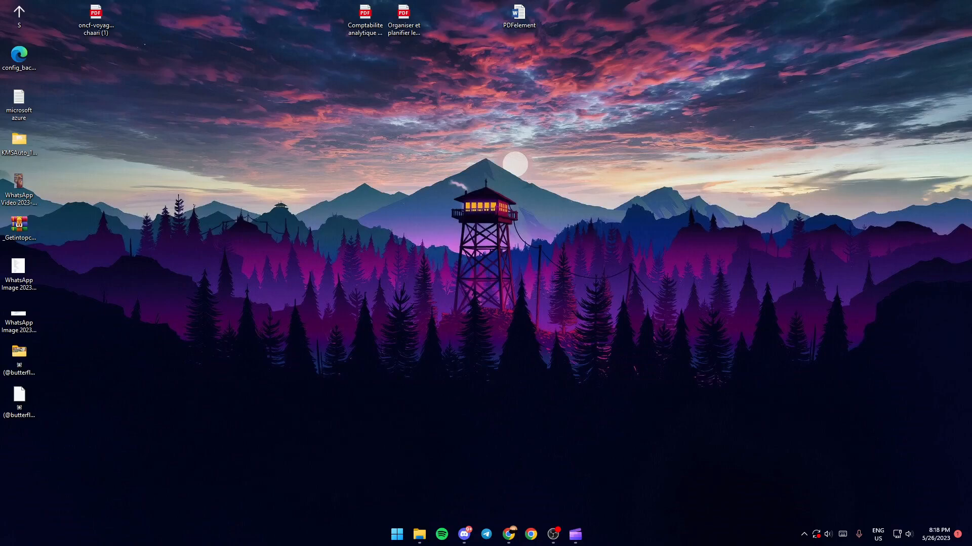
mouse_move(849, 350)
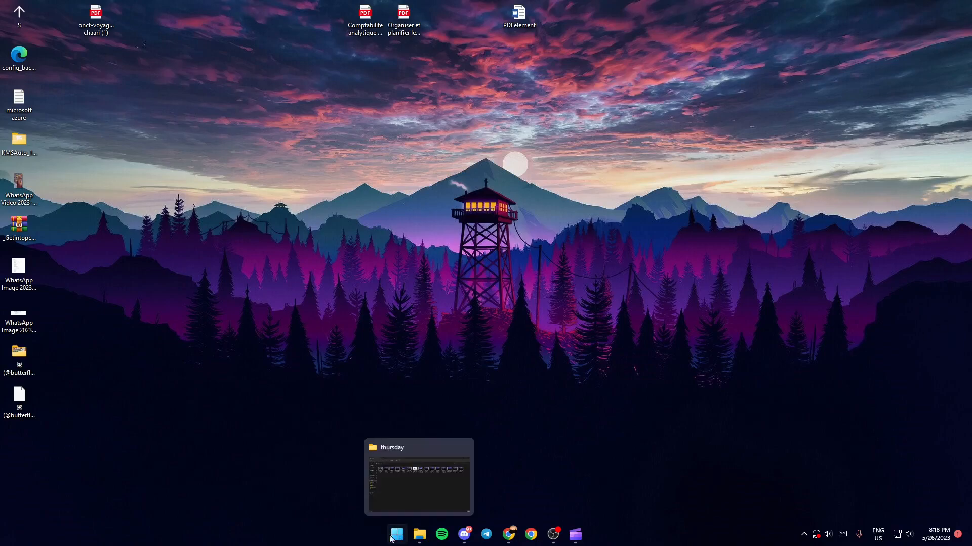
- Search the Start menu for 'sett' so the Settings app shows as best match
left_click(397, 534)
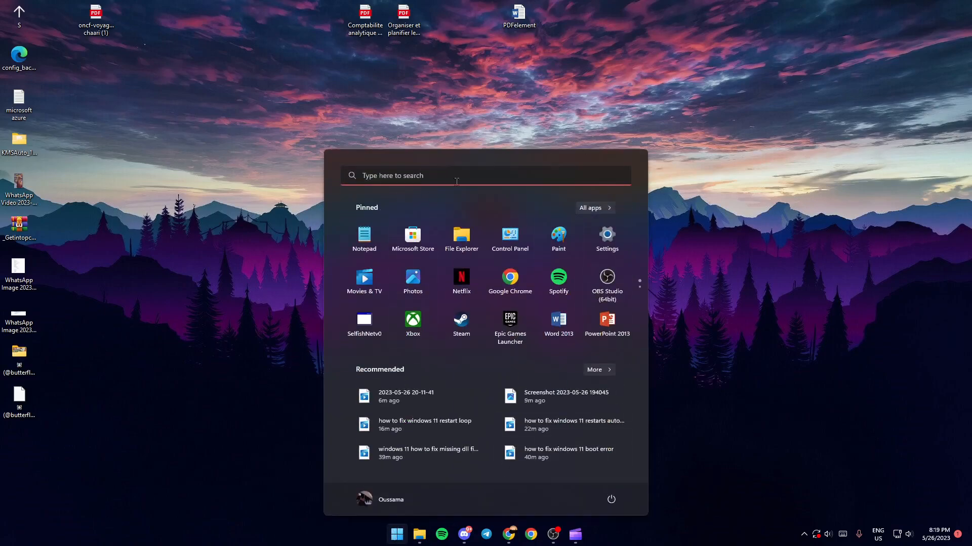
mouse_move(452, 489)
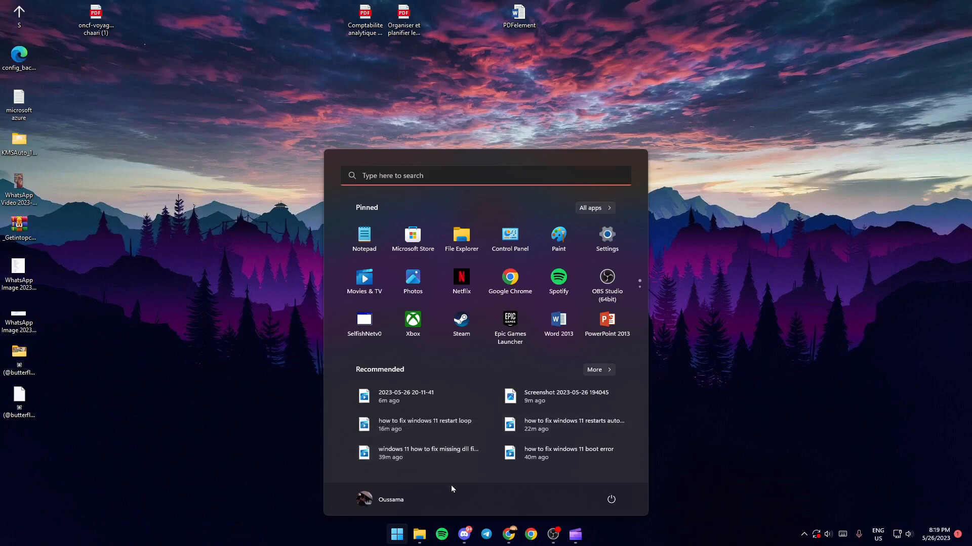
left_click(456, 176)
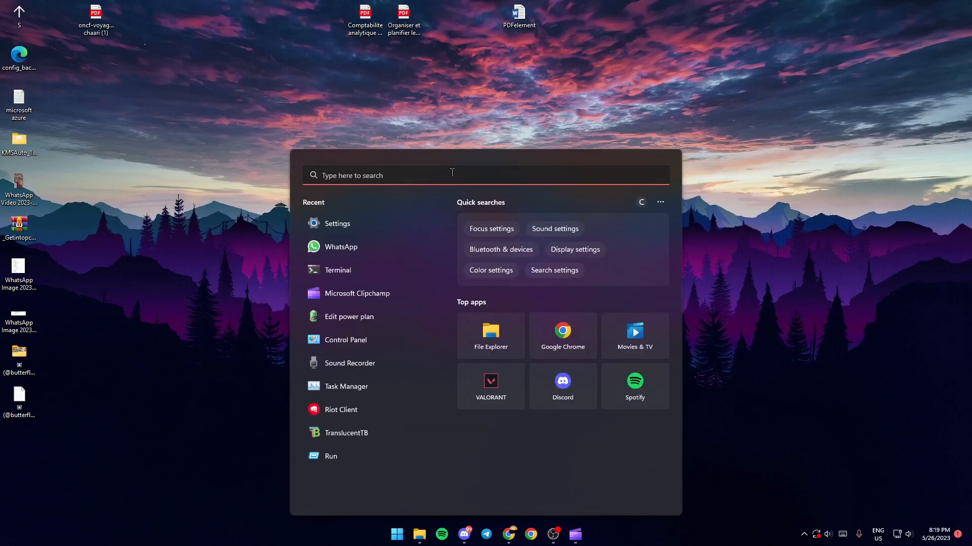
type("settings")
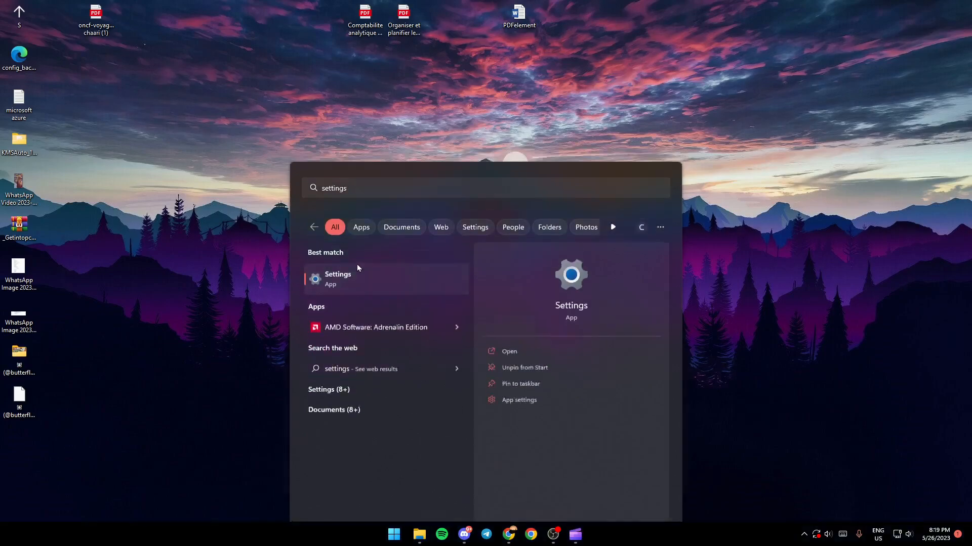
- Launch Settings and land on System > Display showing Scale 100% and 1920 × 1080
left_click(338, 280)
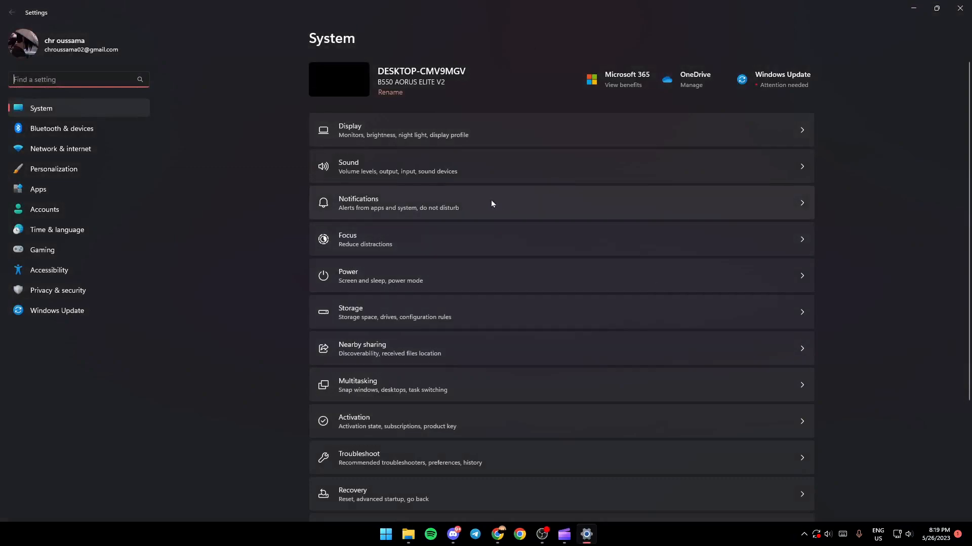
mouse_move(95, 115)
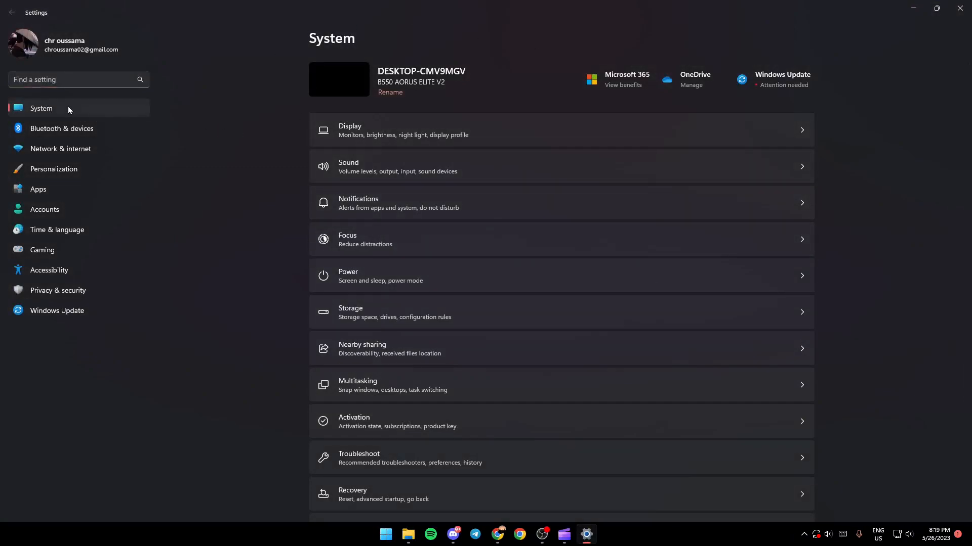
mouse_move(98, 120)
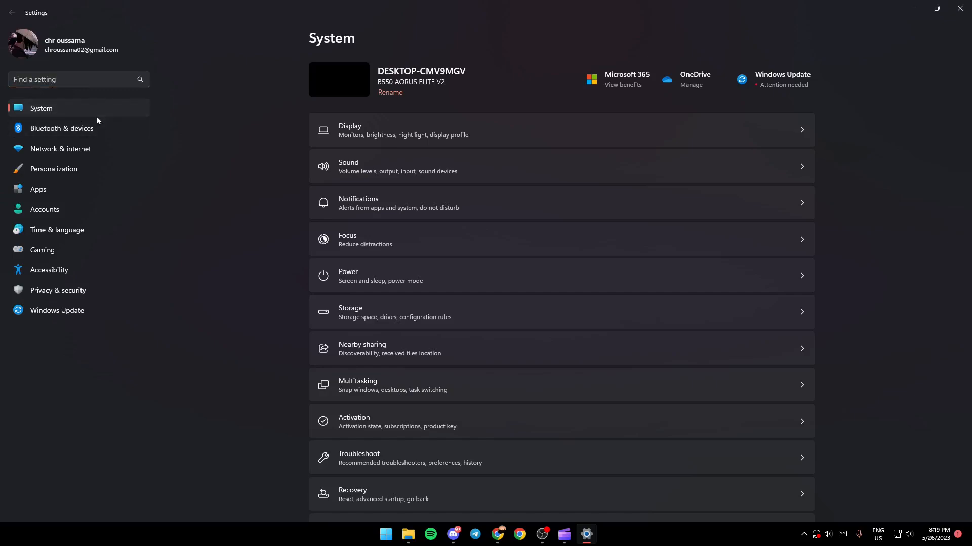
mouse_move(433, 134)
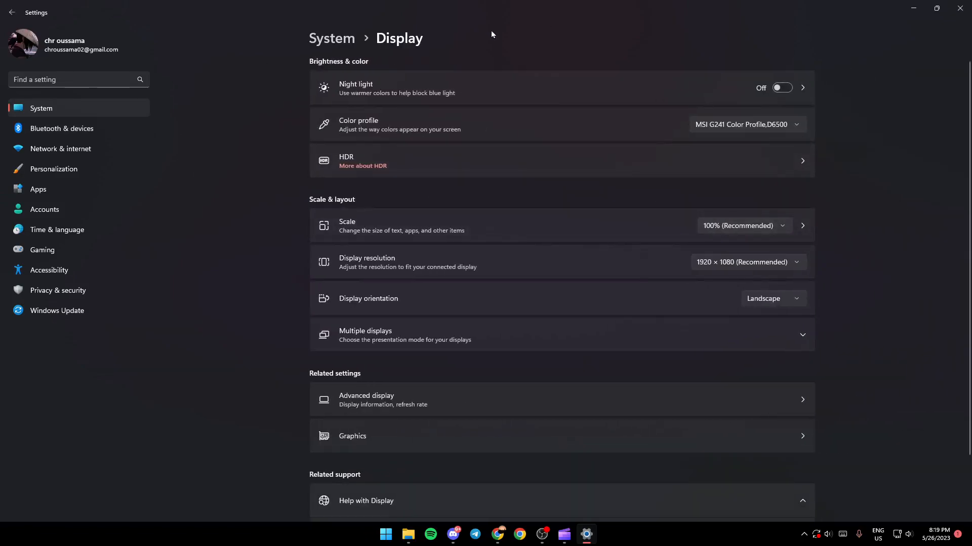
mouse_move(842, 126)
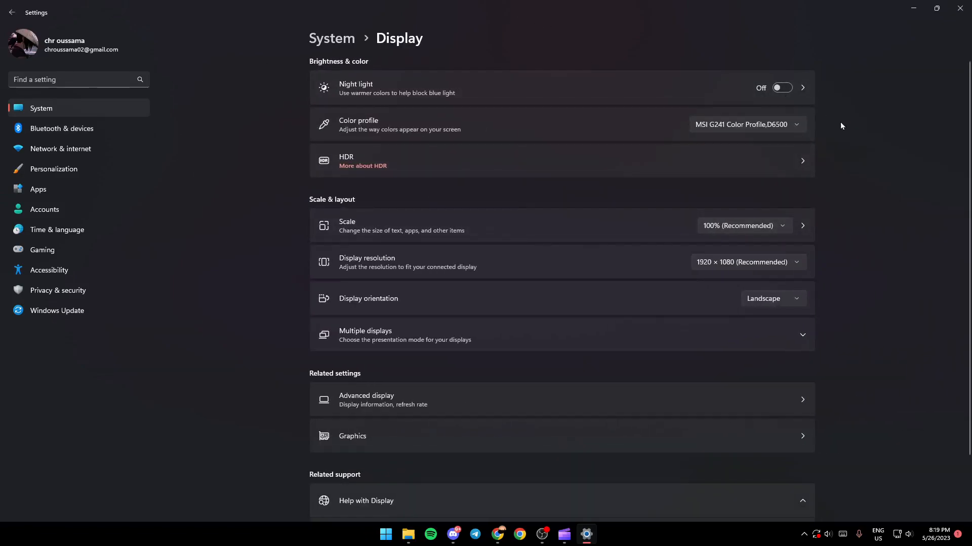
scroll("down", 3)
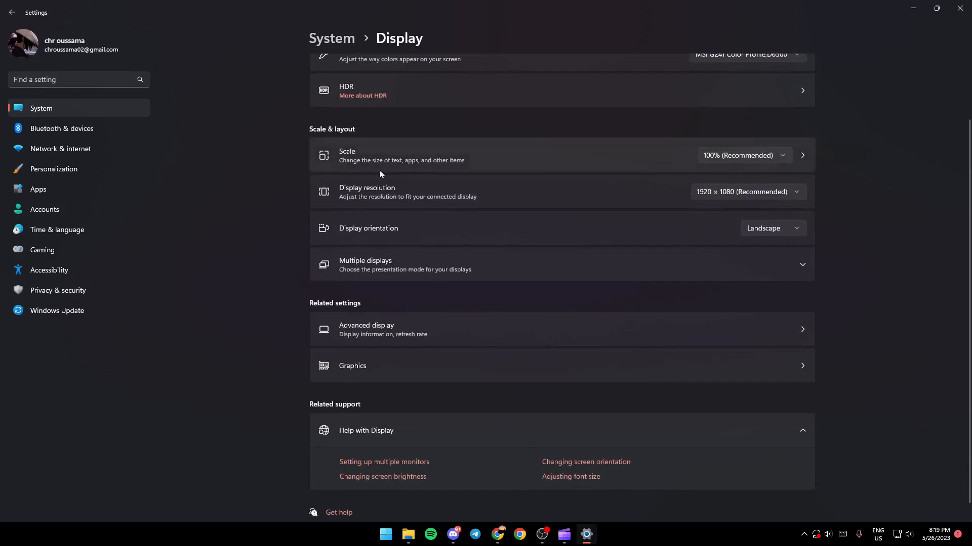
mouse_move(407, 150)
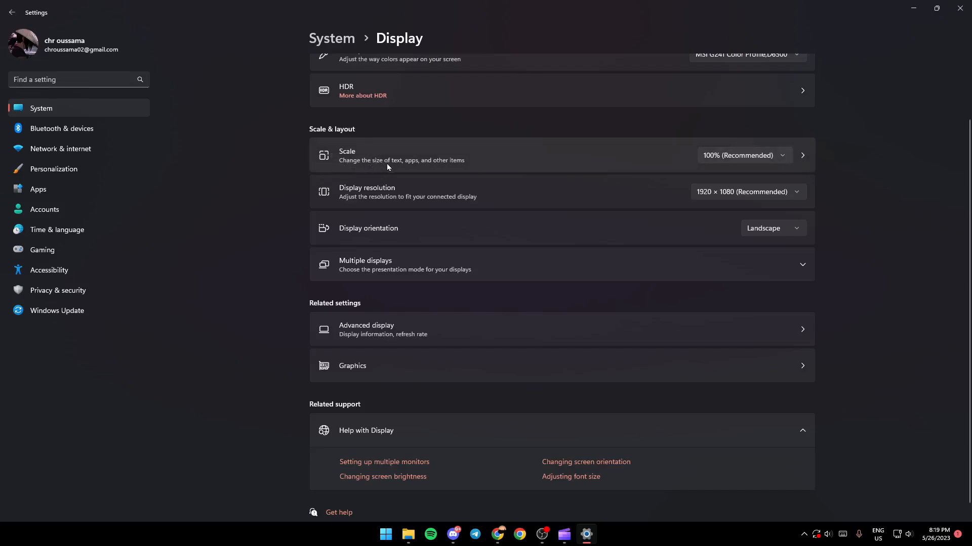
mouse_move(463, 134)
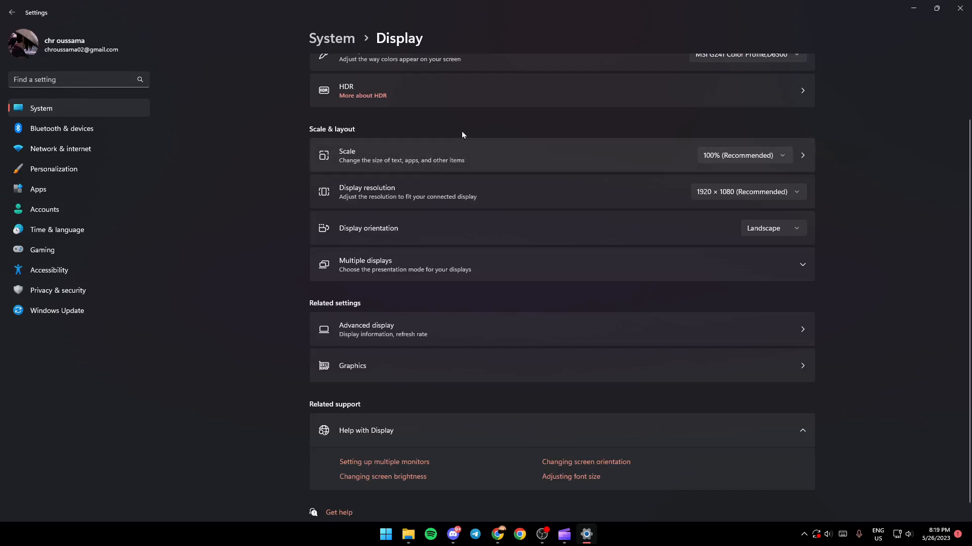
mouse_move(742, 159)
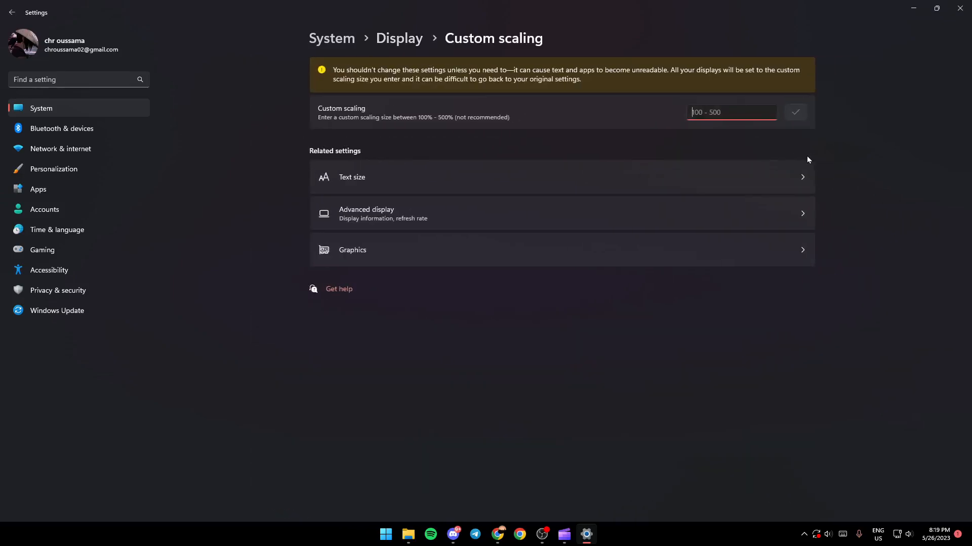
mouse_move(523, 109)
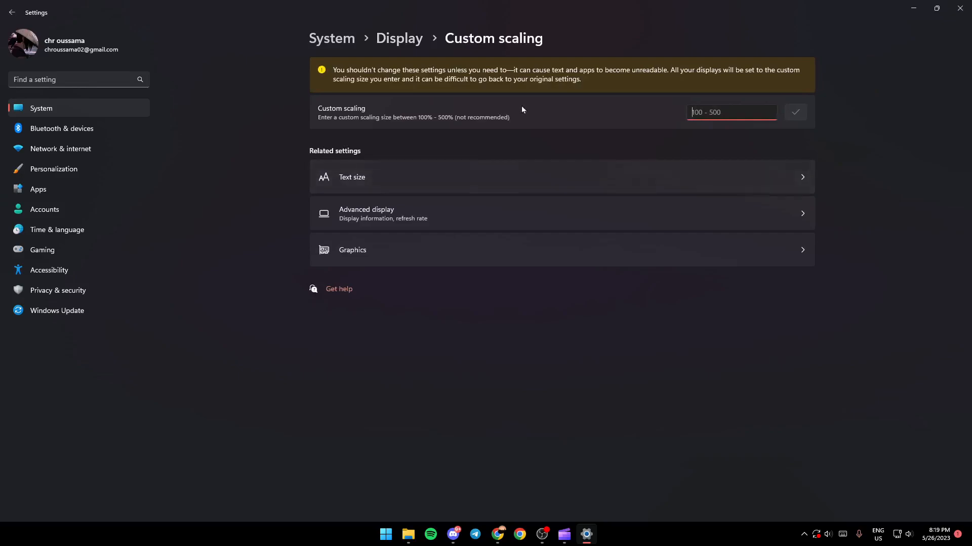
left_click(22, 14)
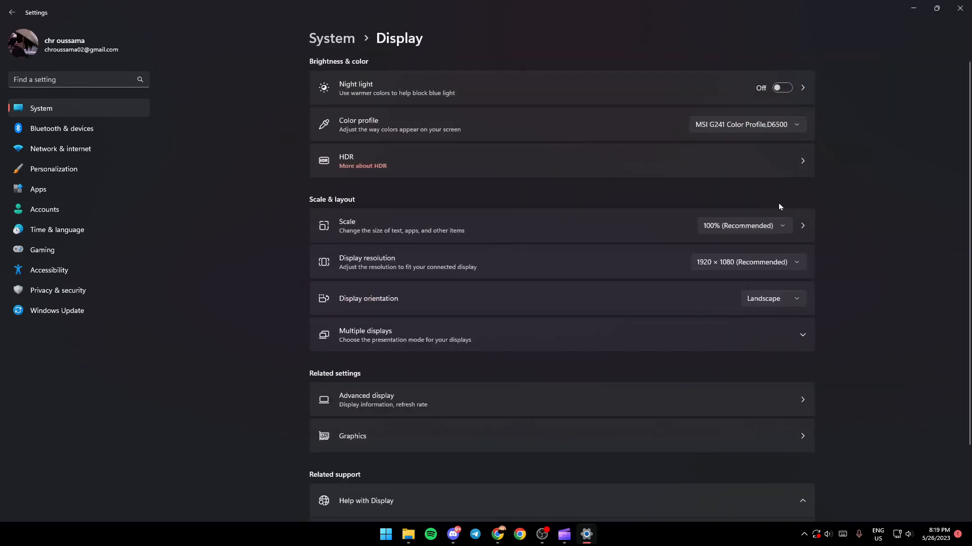
- Switch the display scale to 125%, then back to 100% (Recommended)
left_click(744, 226)
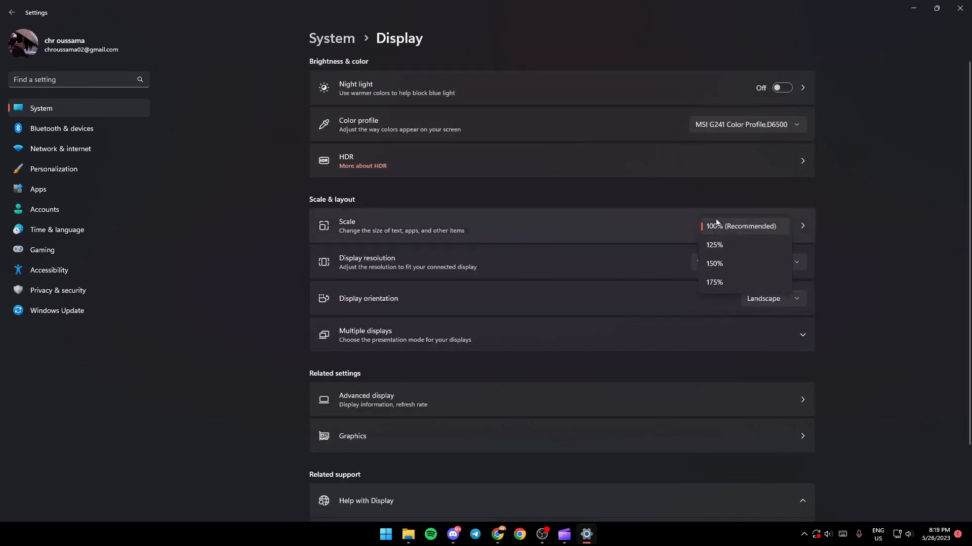
mouse_move(737, 273)
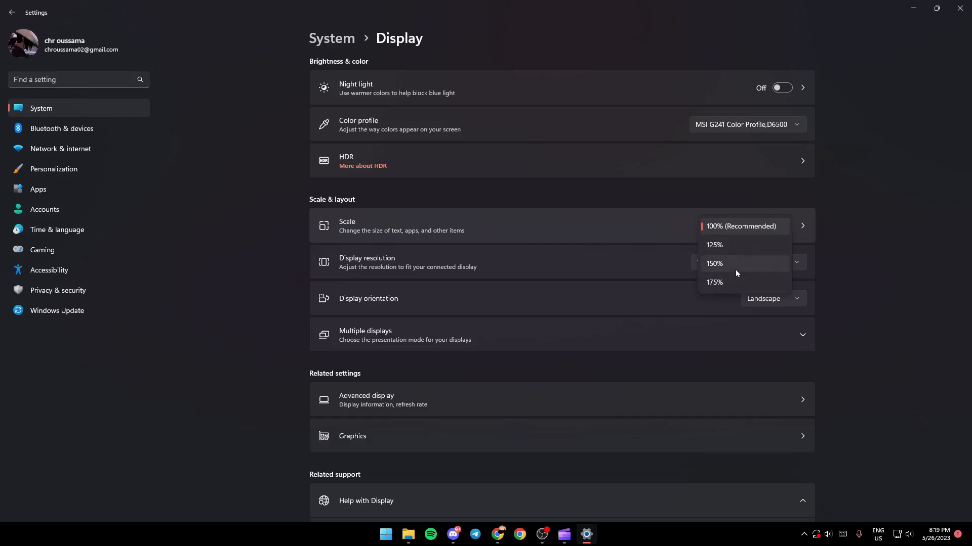
mouse_move(738, 269)
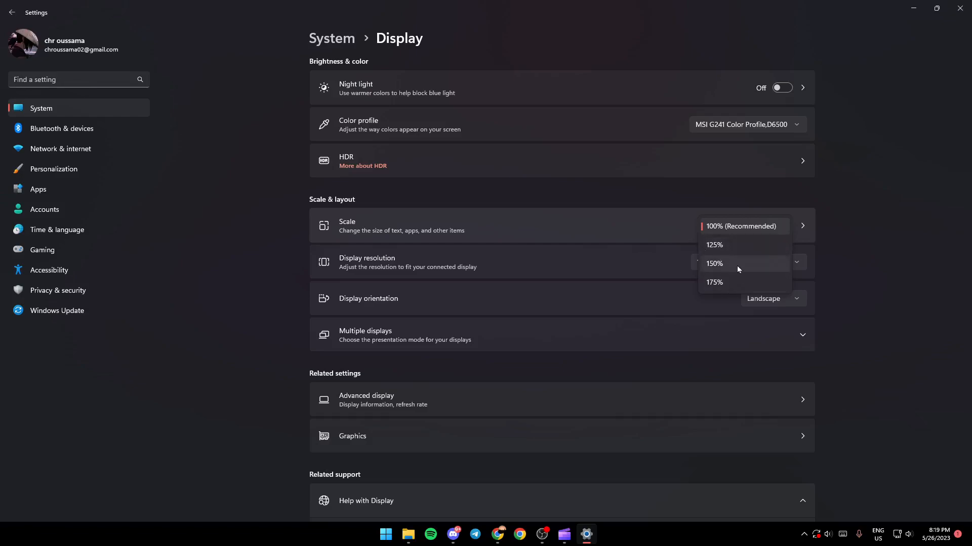
mouse_move(767, 226)
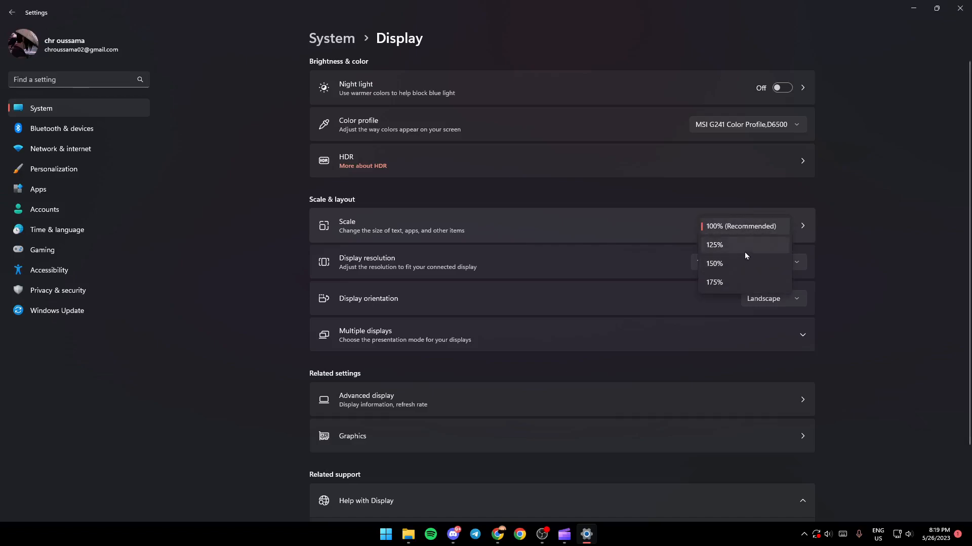
left_click(715, 244)
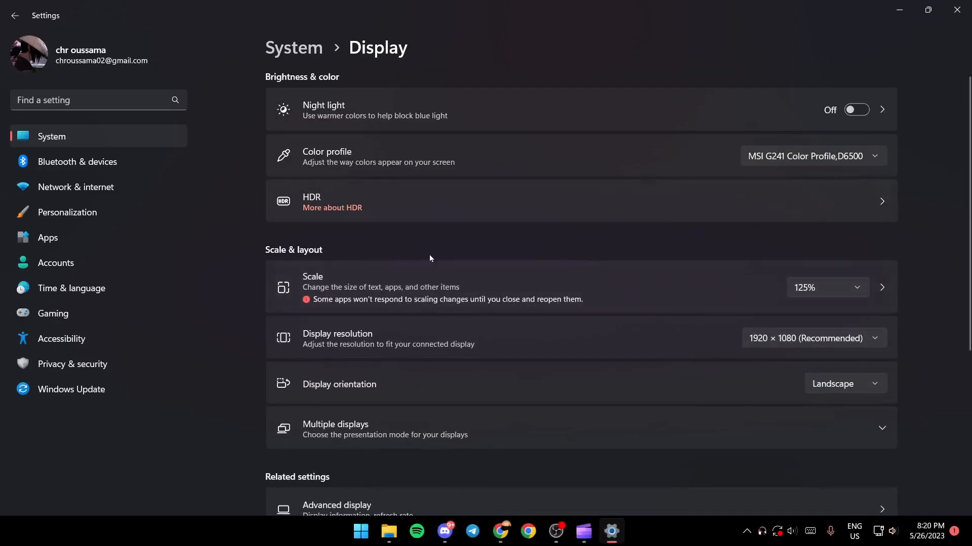
mouse_move(728, 277)
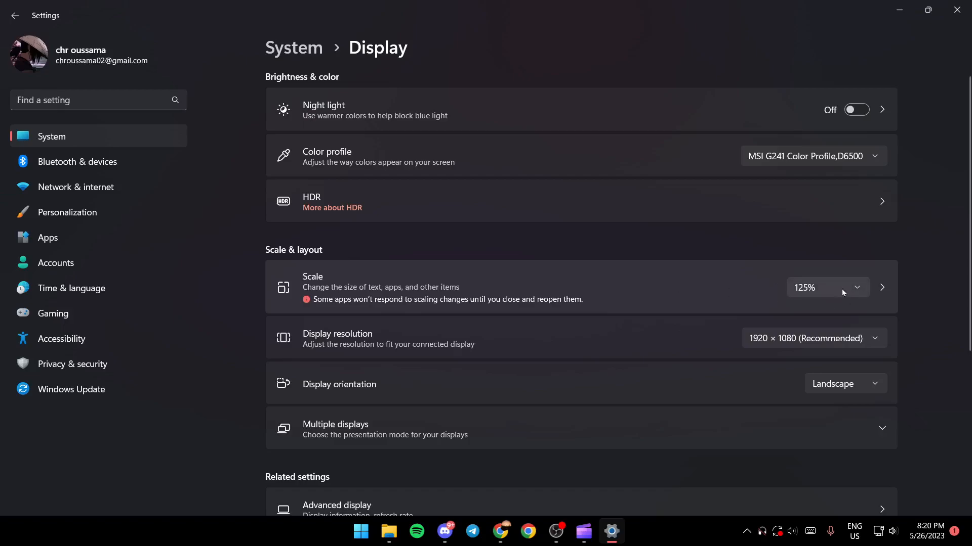
mouse_move(844, 296)
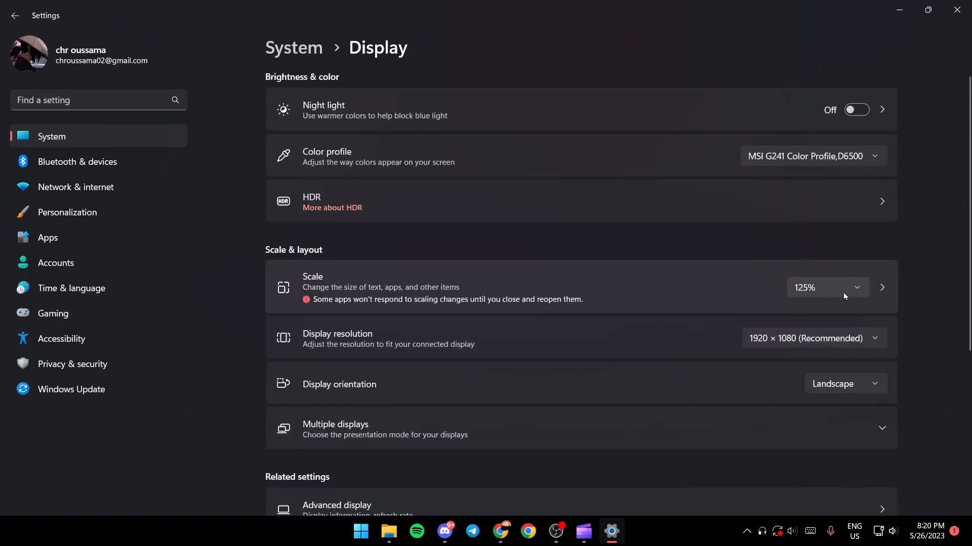
left_click(827, 287)
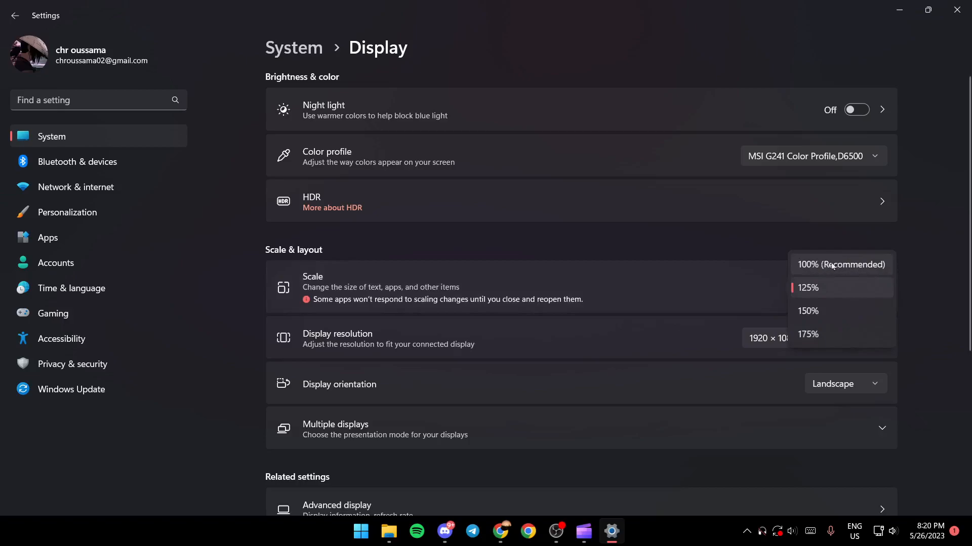
left_click(840, 265)
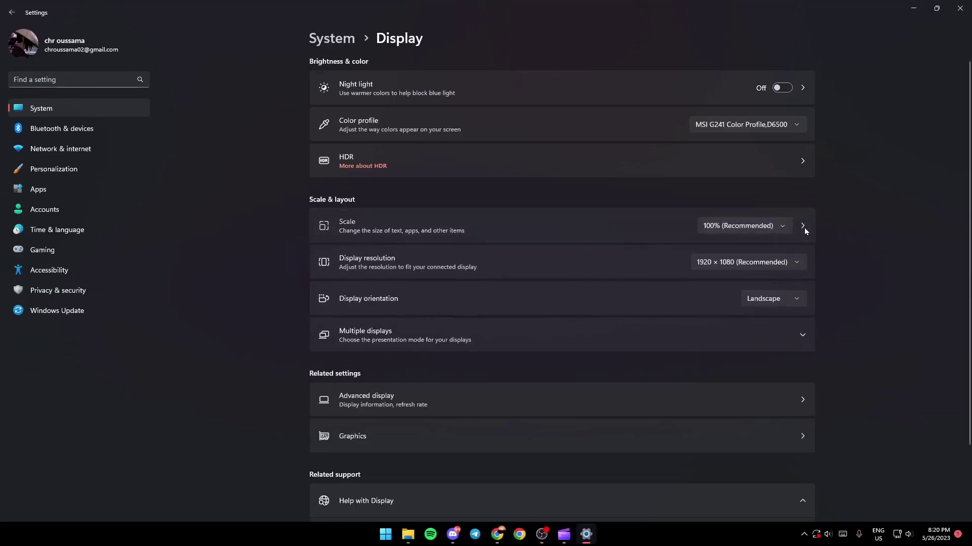
- Preview text size at 142% and 225%, return it to 100%, and go back to System
left_click(803, 227)
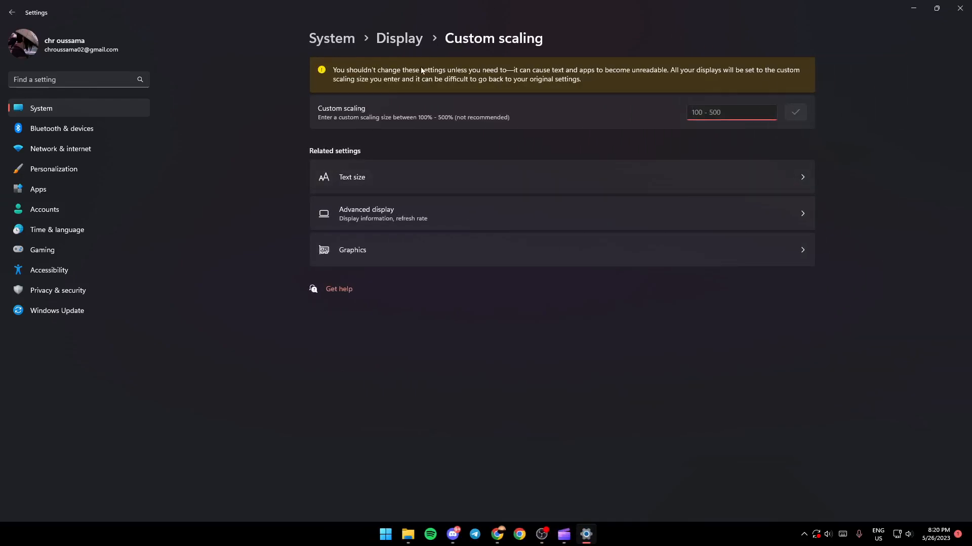
mouse_move(357, 172)
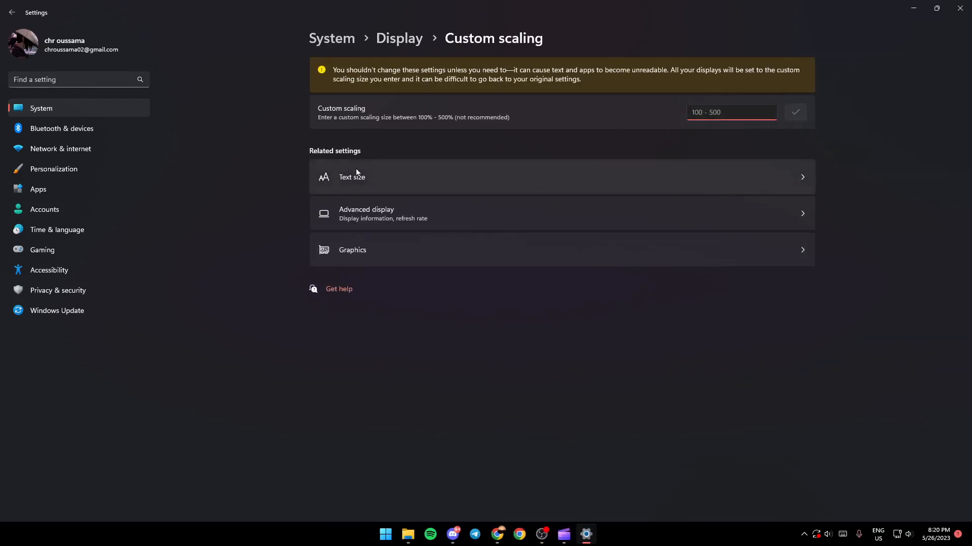
left_click(352, 176)
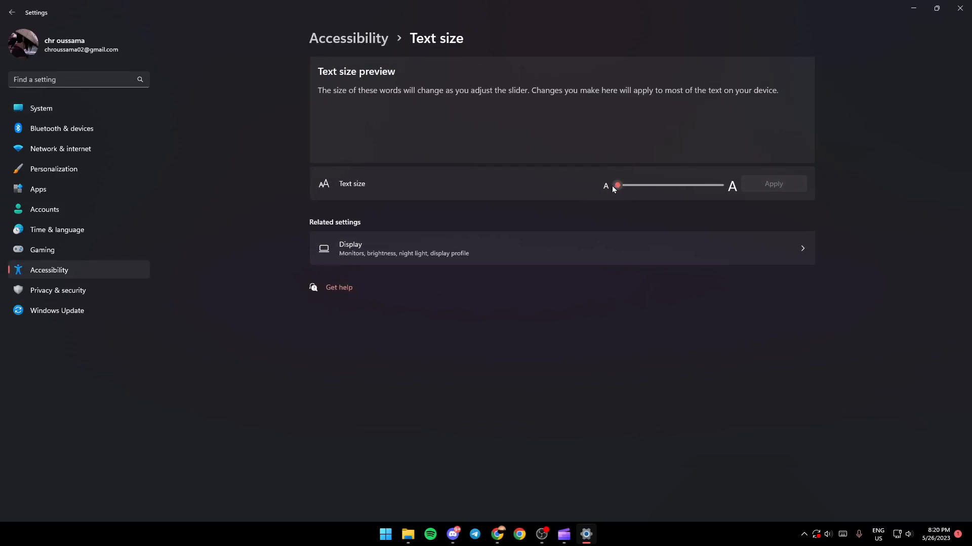
left_click_drag(617, 186, 650, 186)
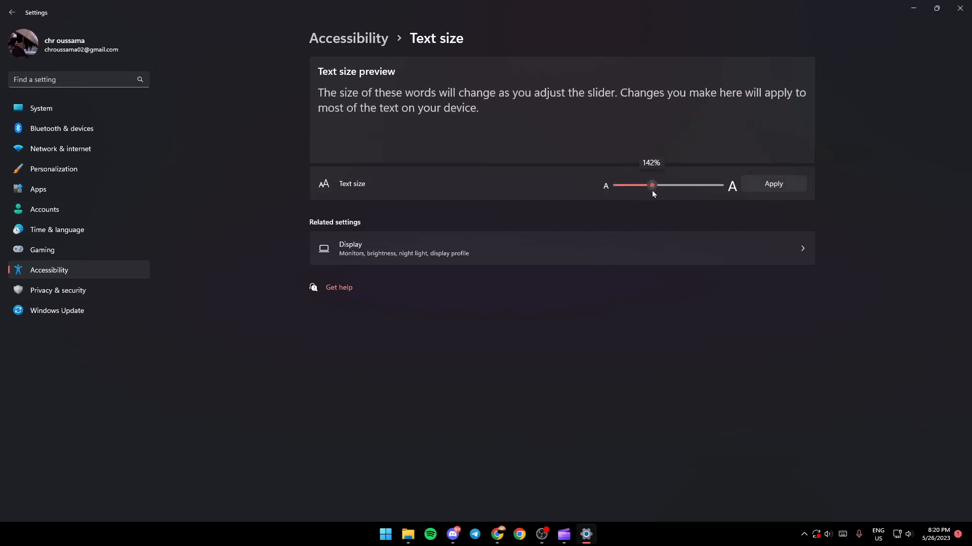
left_click_drag(650, 185, 719, 184)
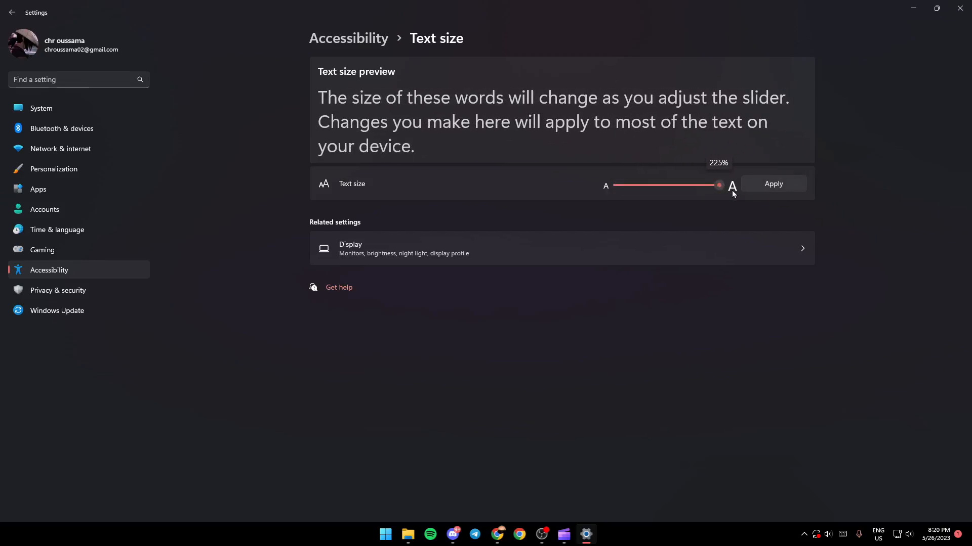
left_click_drag(719, 186, 616, 185)
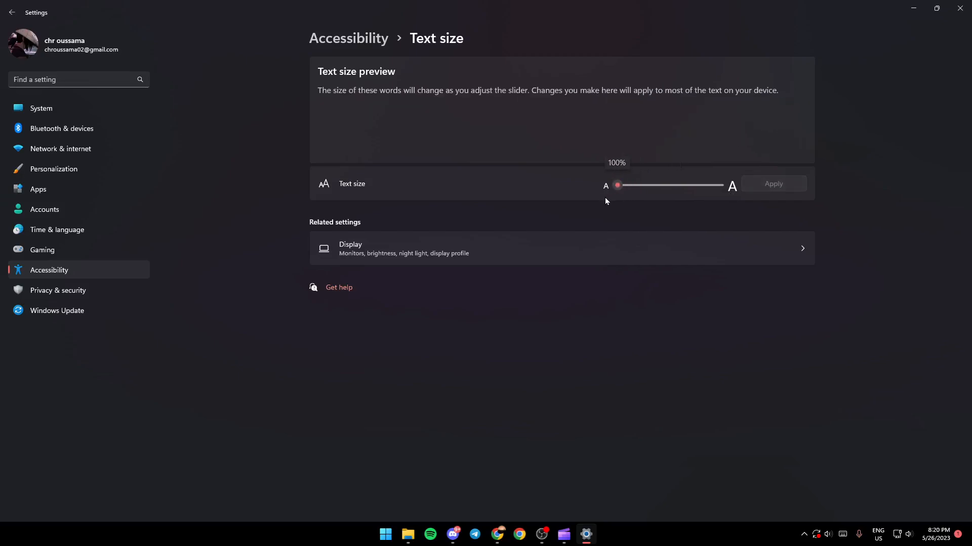
mouse_move(389, 25)
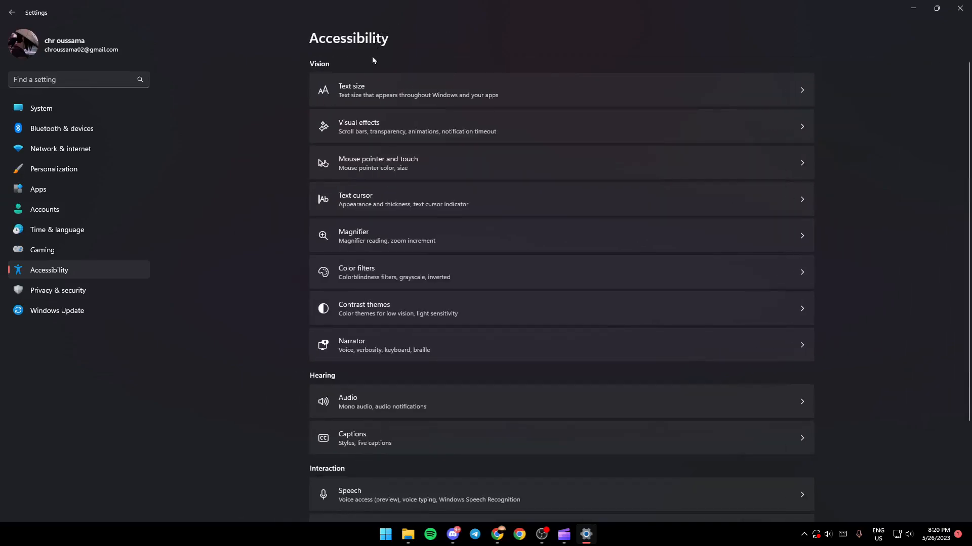
left_click(41, 108)
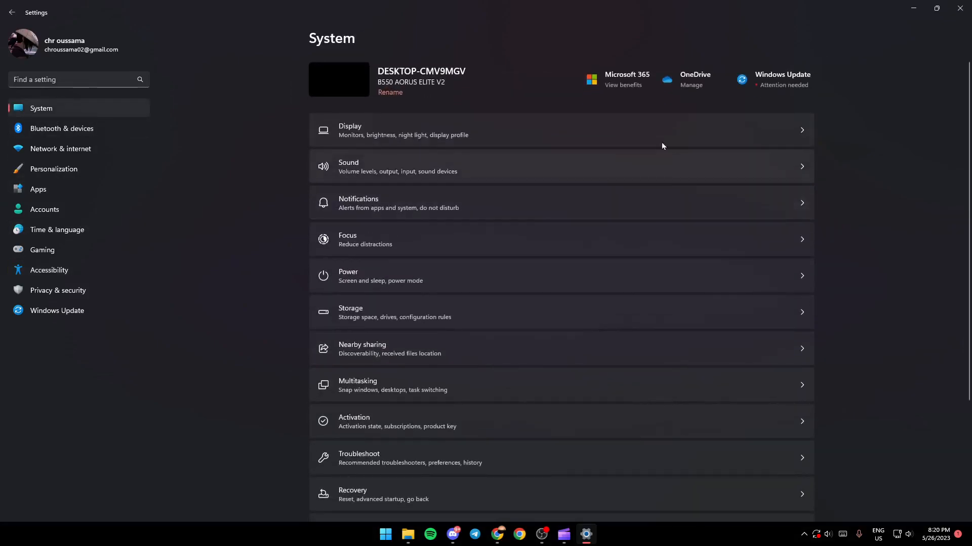
- On the Display page, keep the resolution at 1920 × 1080 (Recommended)
left_click(421, 136)
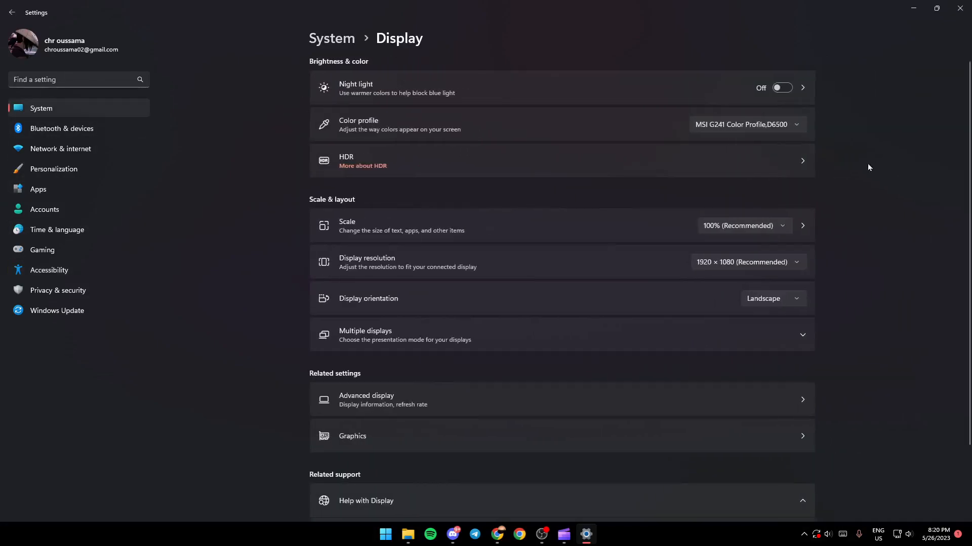
scroll("down", 3)
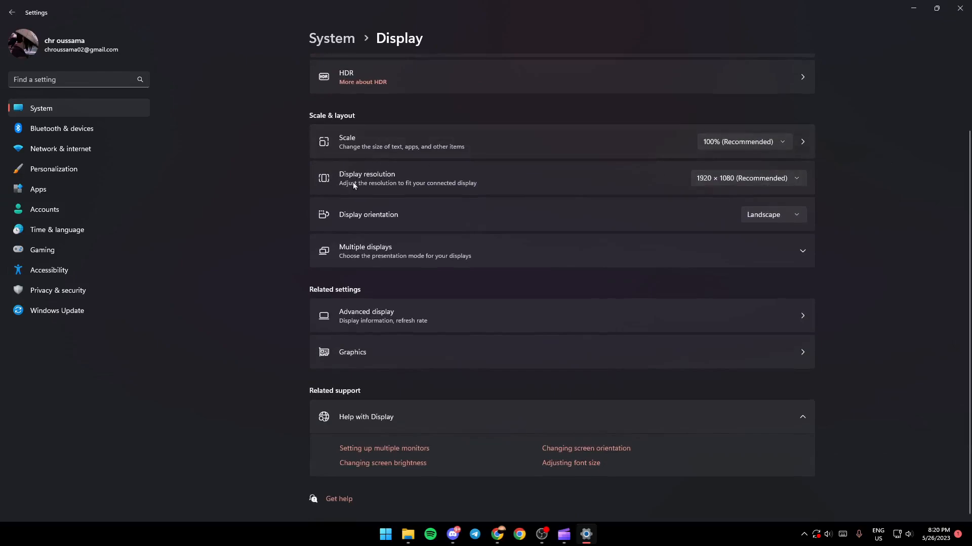
mouse_move(350, 165)
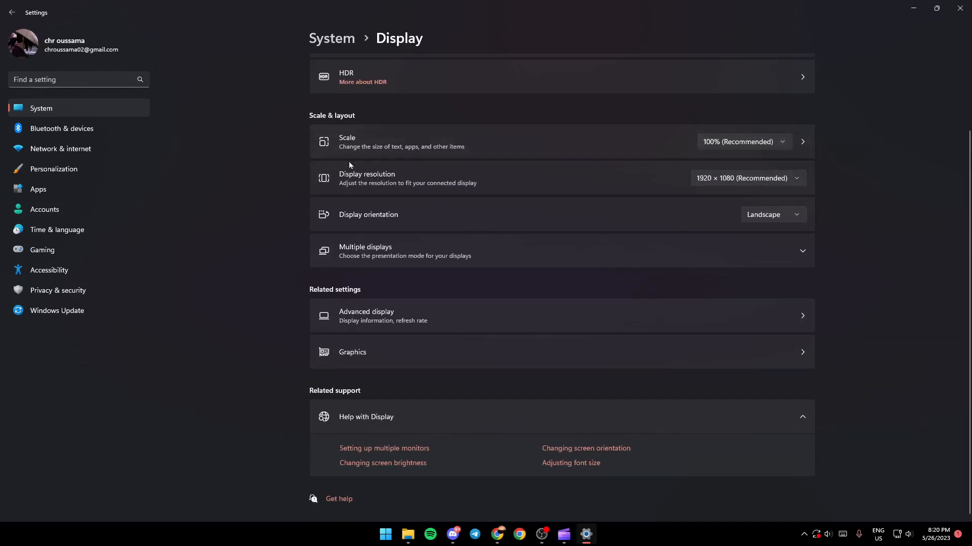
mouse_move(411, 190)
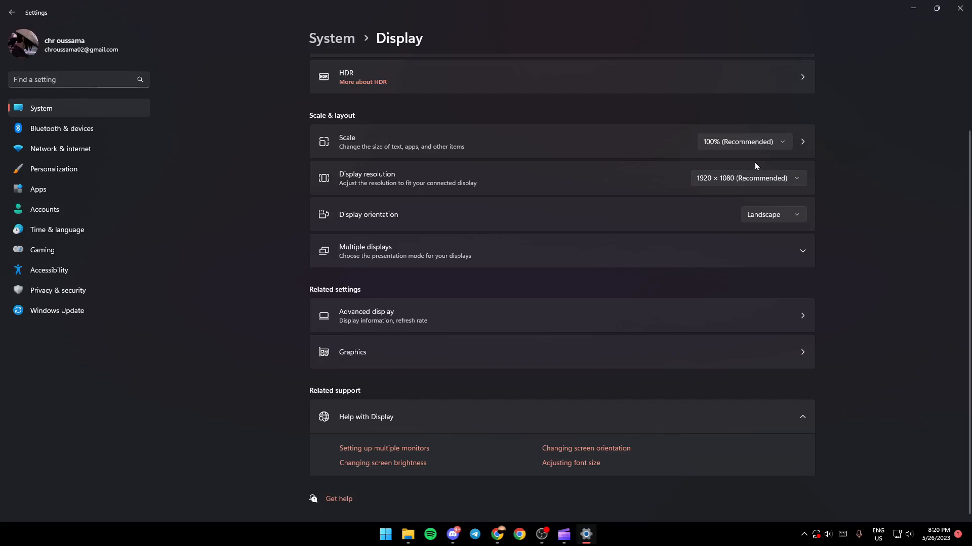
mouse_move(701, 183)
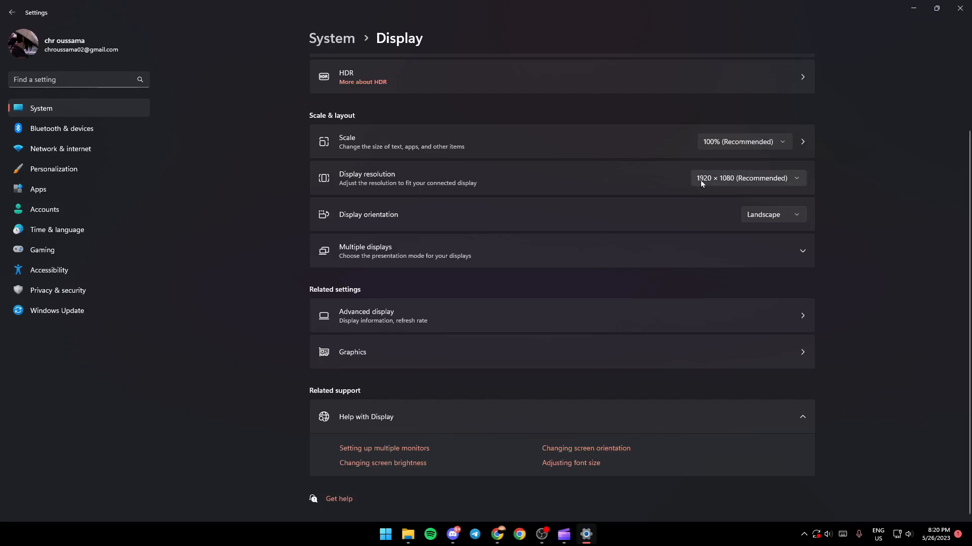
mouse_move(797, 185)
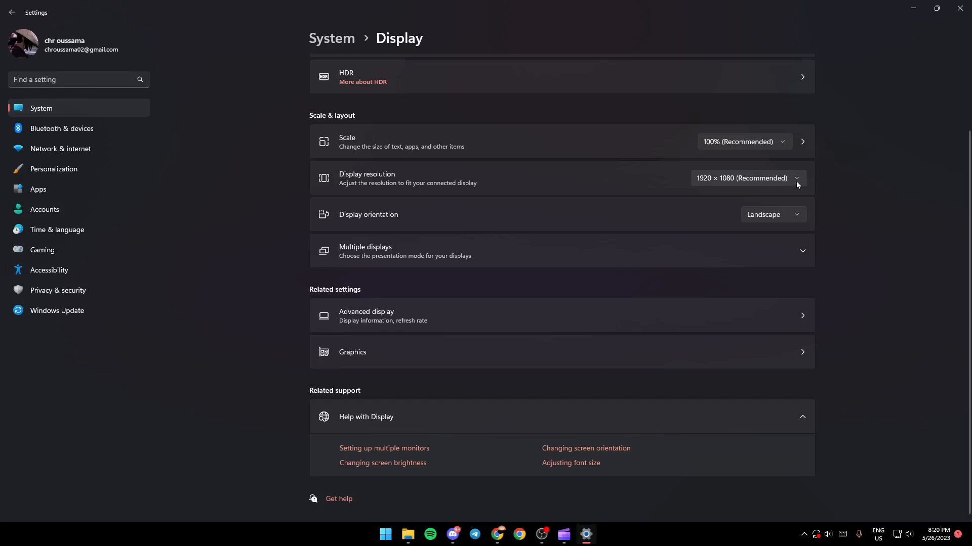
left_click(796, 177)
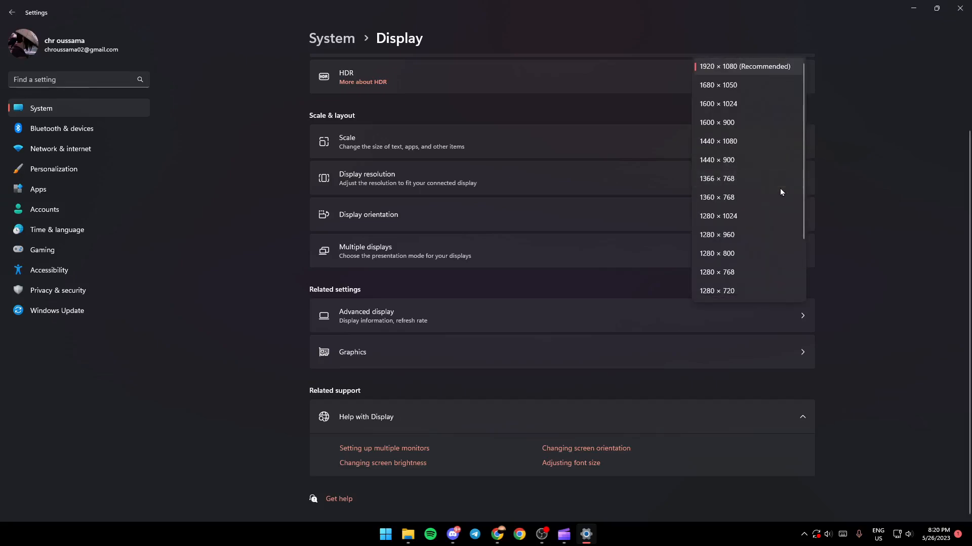
mouse_move(813, 91)
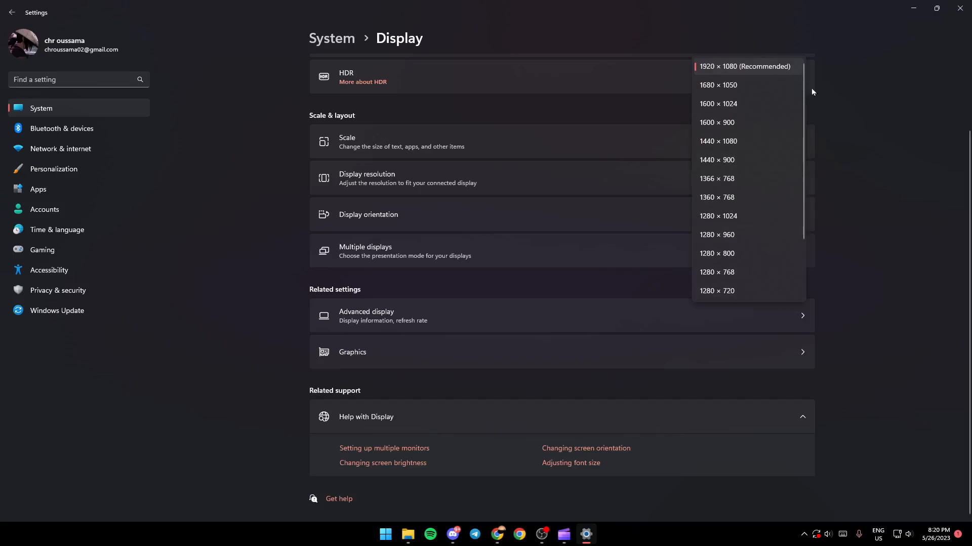
mouse_move(701, 65)
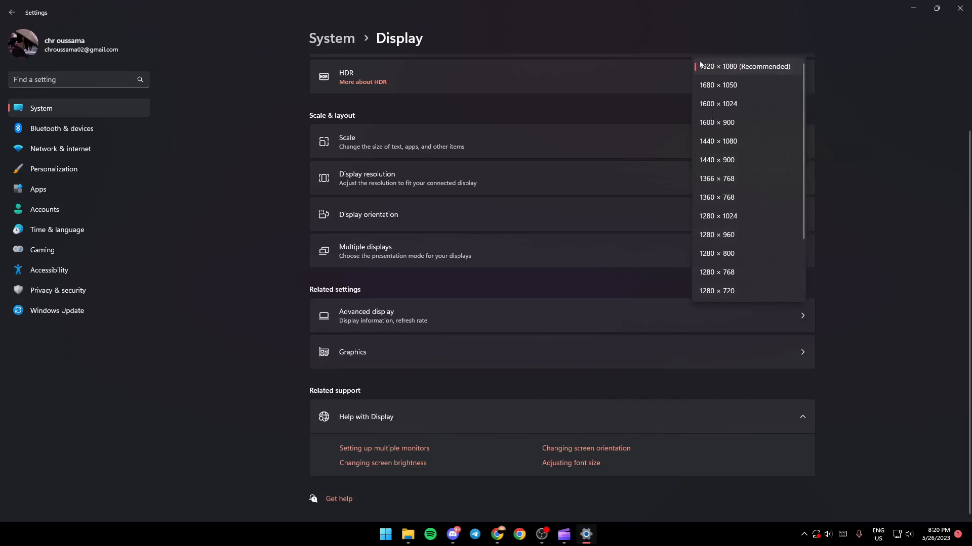
mouse_move(684, 60)
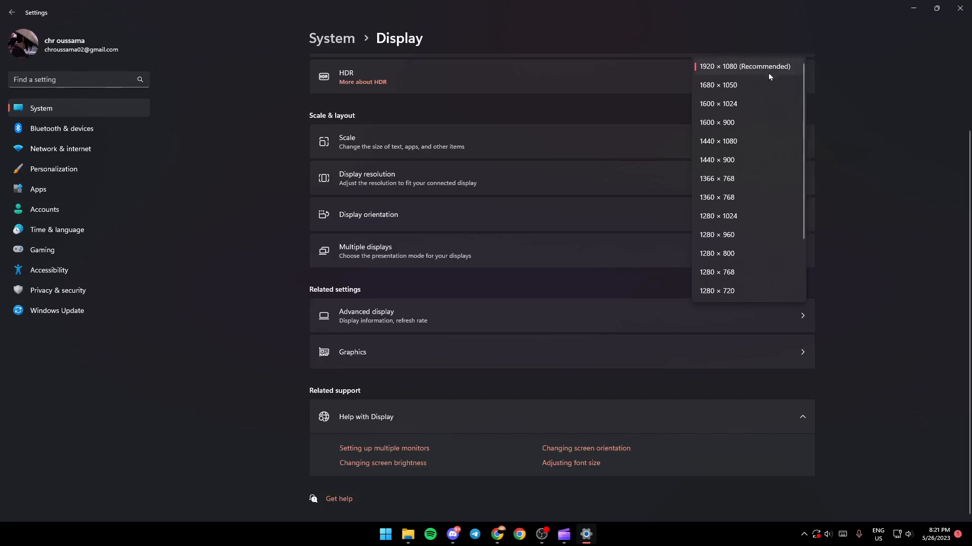
left_click(744, 66)
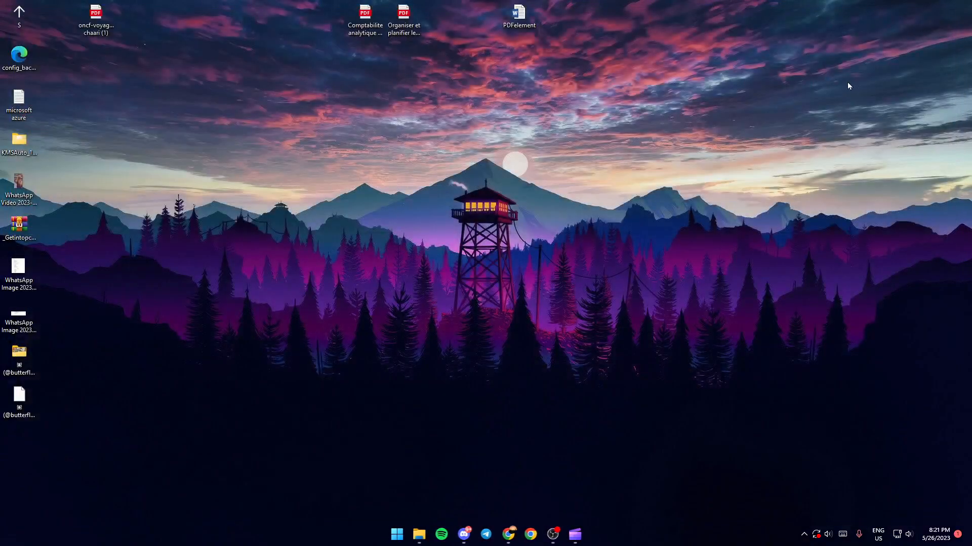
mouse_move(474, 383)
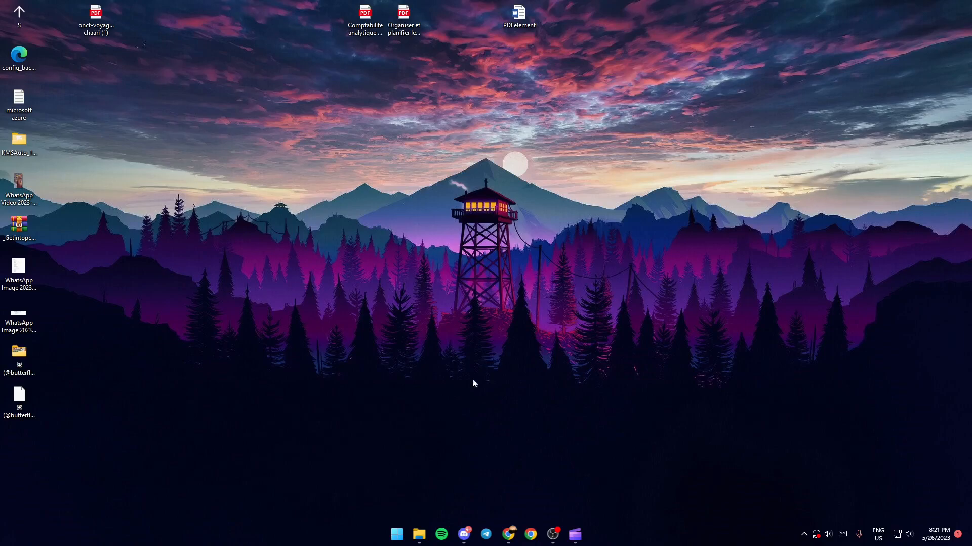
mouse_move(566, 379)
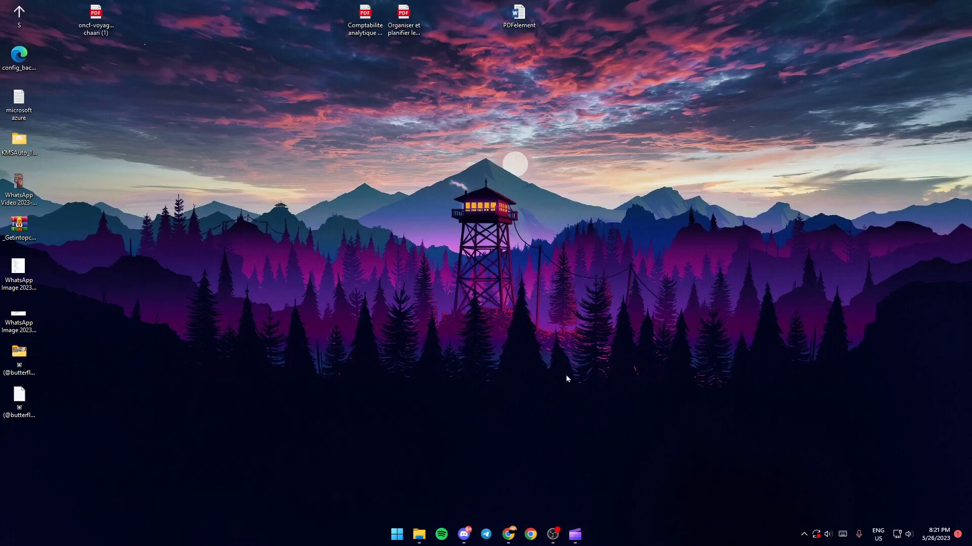
mouse_move(579, 524)
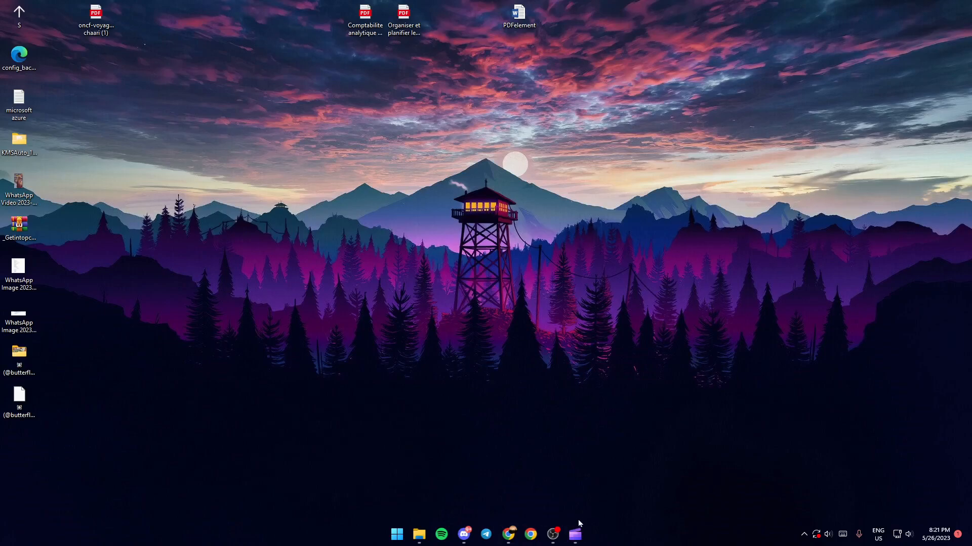